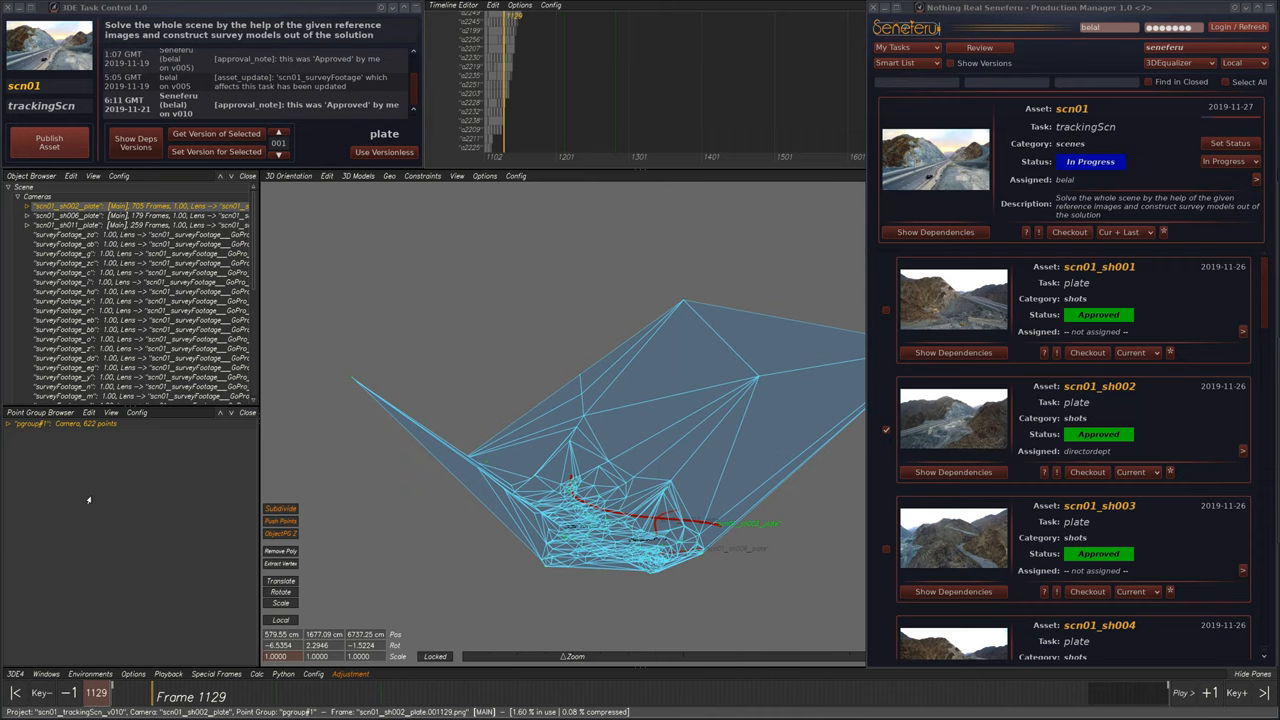
mouse_move(593, 453)
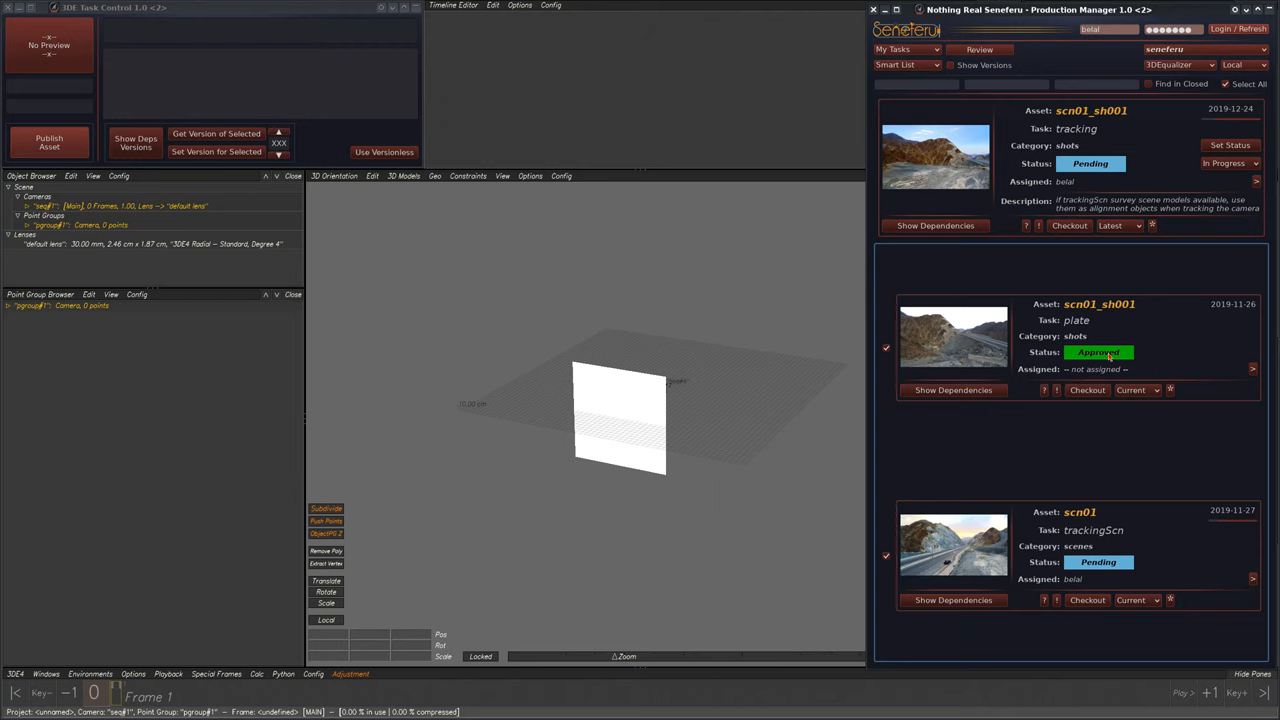
- Scroll the scn01_sh001 task's dependency list to show its plate and trackingScn entries
scroll(down, 3)
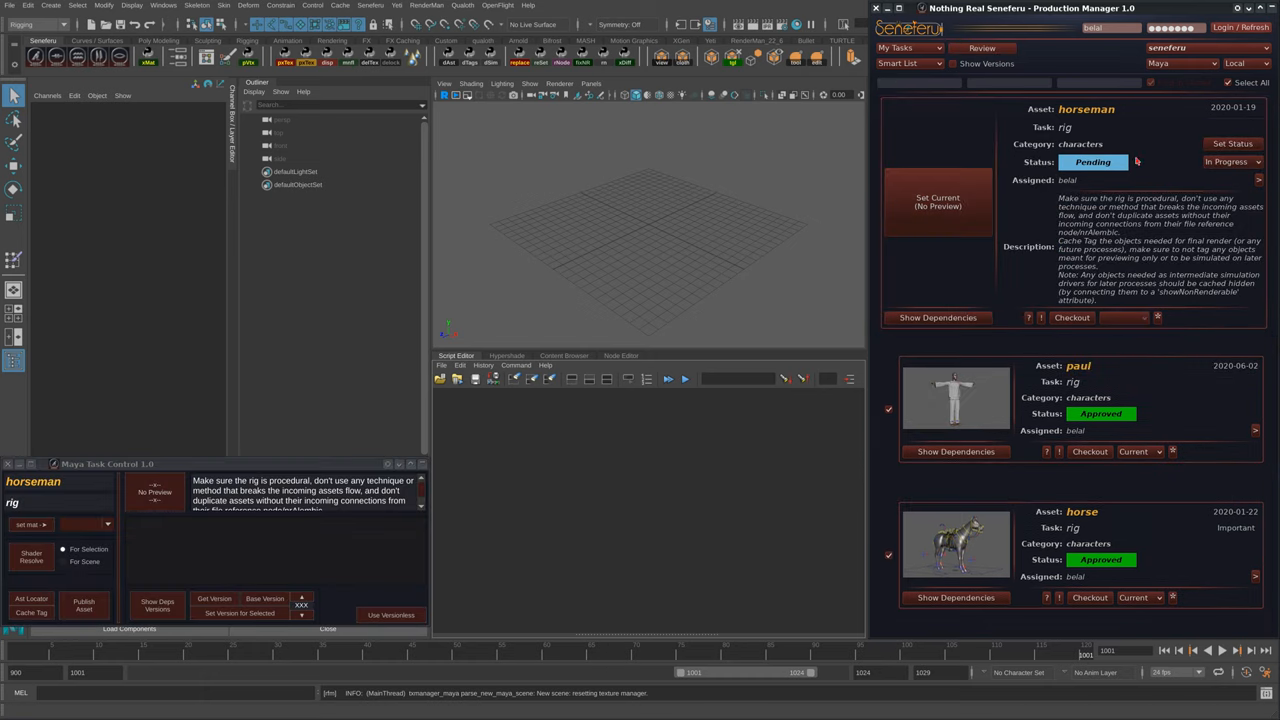
- Move the horseman rig task to In Progress and list the paul rig dependencies
click(1093, 161)
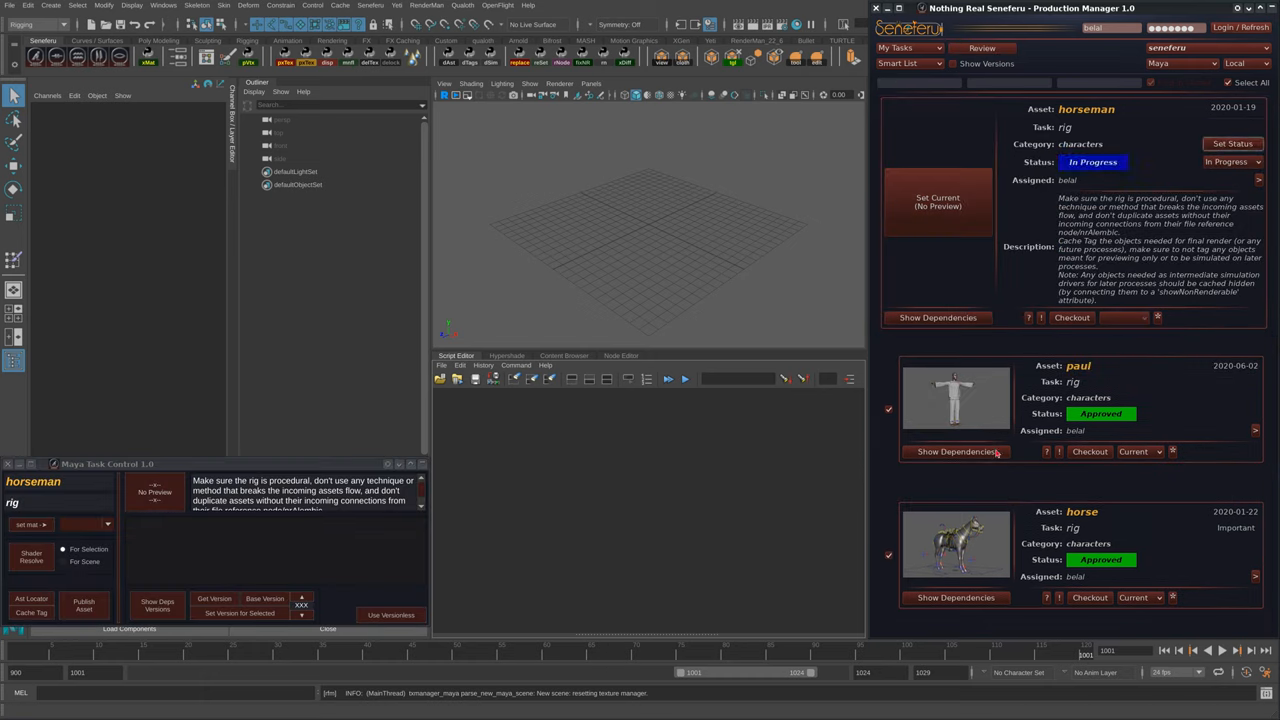
click(937, 317)
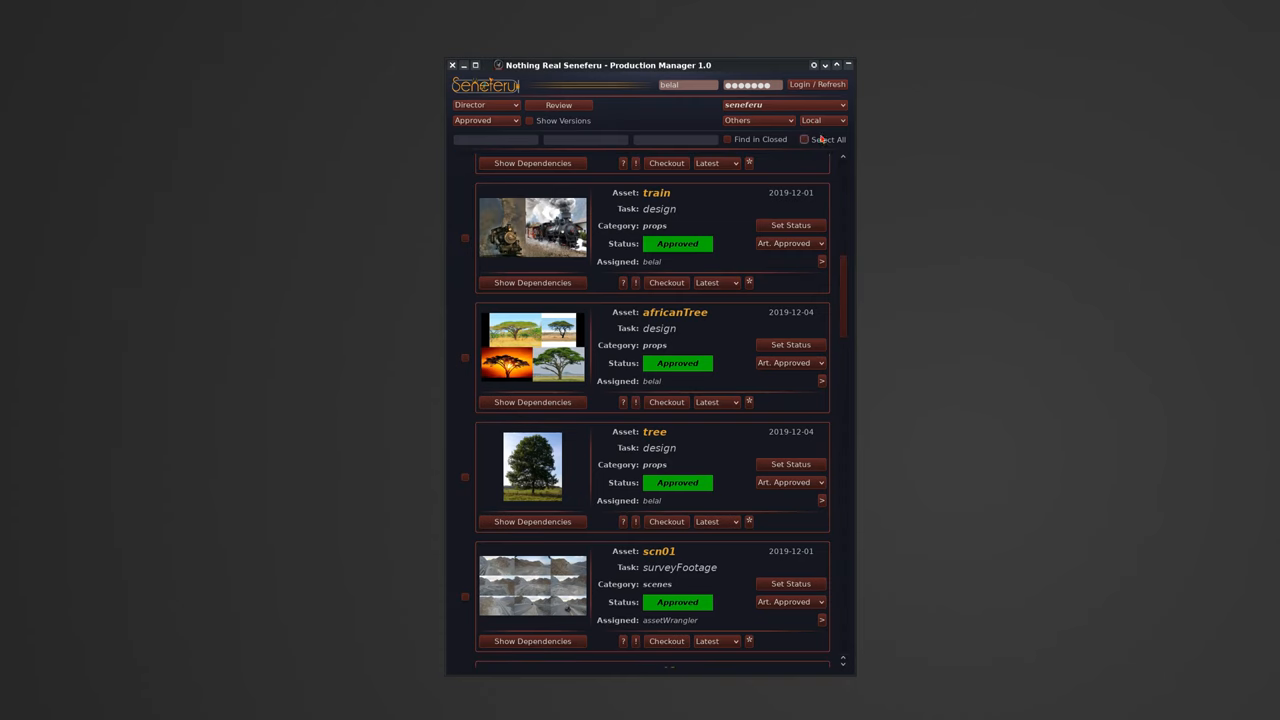
- Switch the Production Manager view to list approved assets such as train and africanTree
click(820, 120)
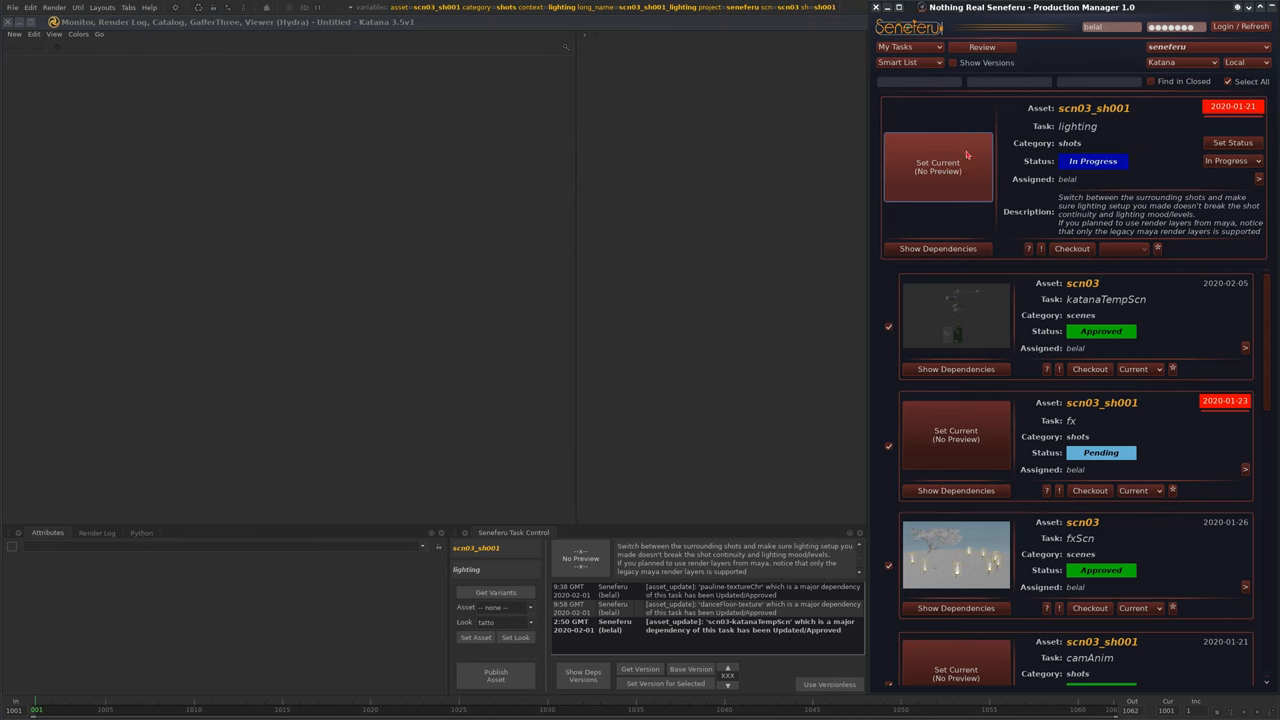
- Make the scn03_sh001 lighting task current, then scrub the Camera Sequencer to a later shot
click(937, 248)
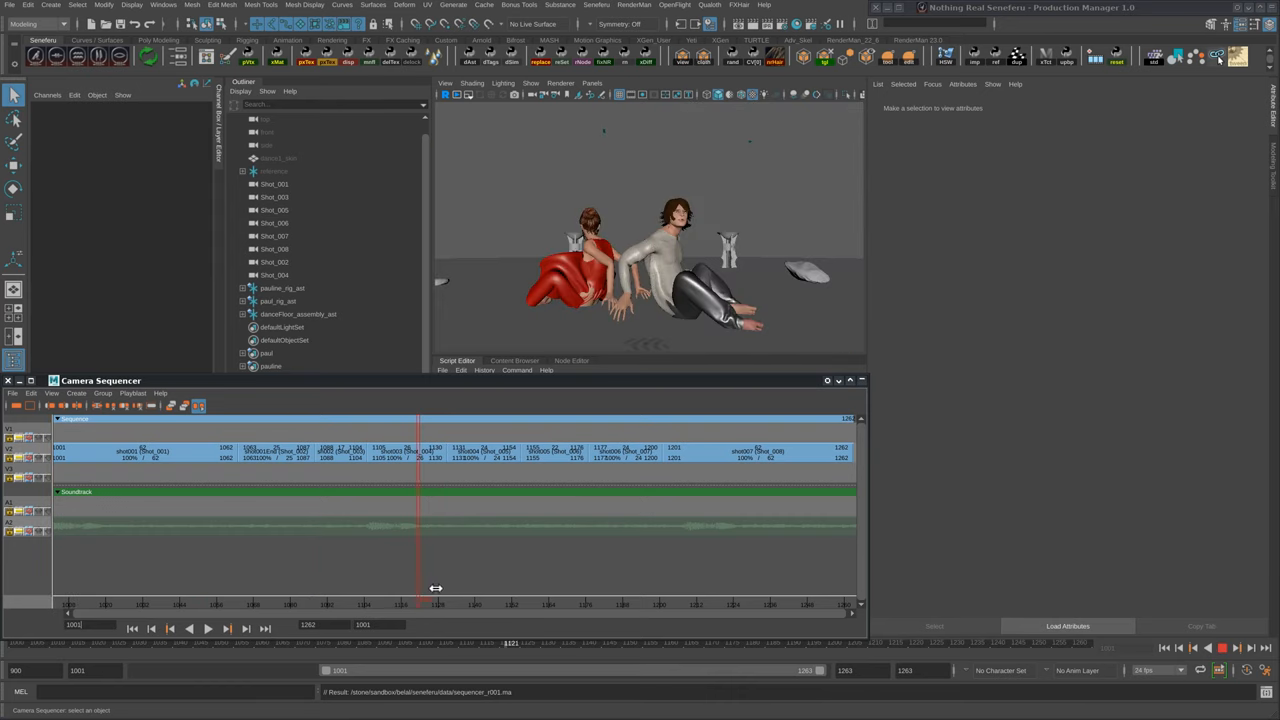
drag(418, 580, 687, 580)
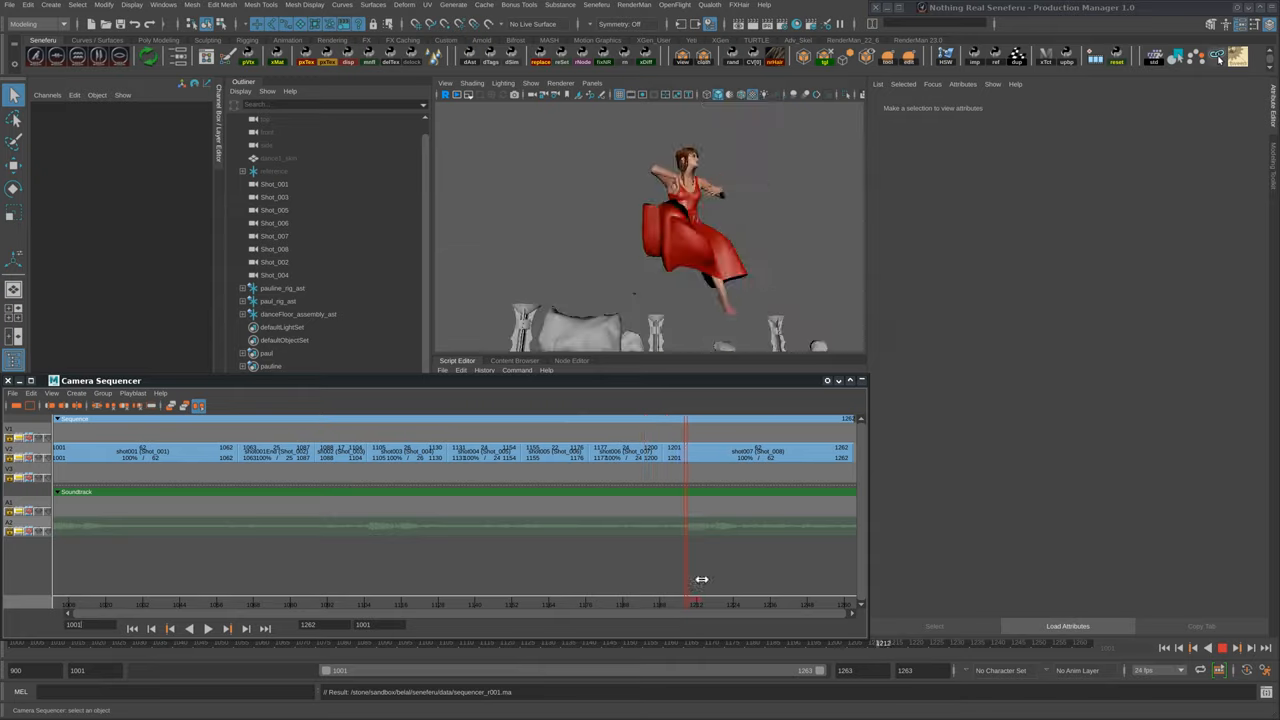